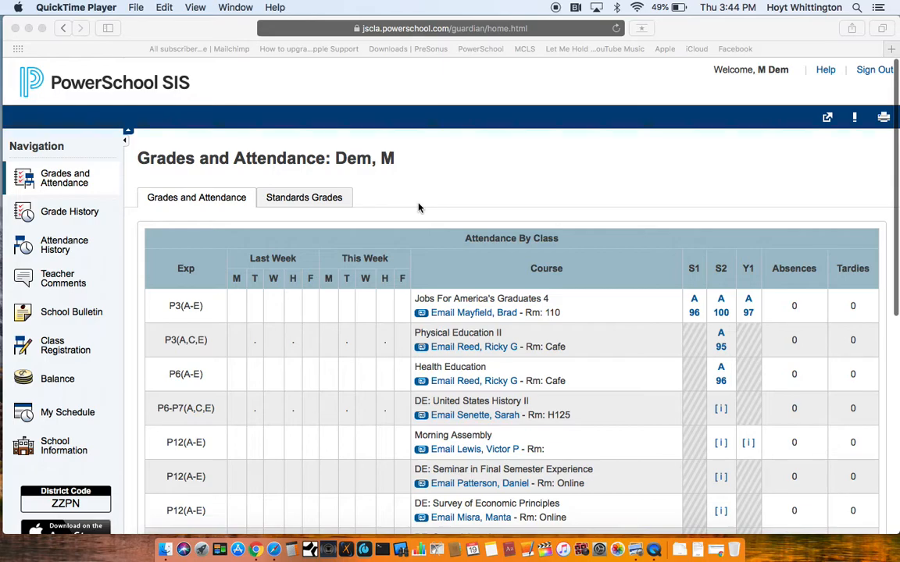
Step: Open the Physical Education II S2 grade (A 95) to view its class score detail
{"action": "scroll", "scroll_direction": "down", "scroll_amount": 3}
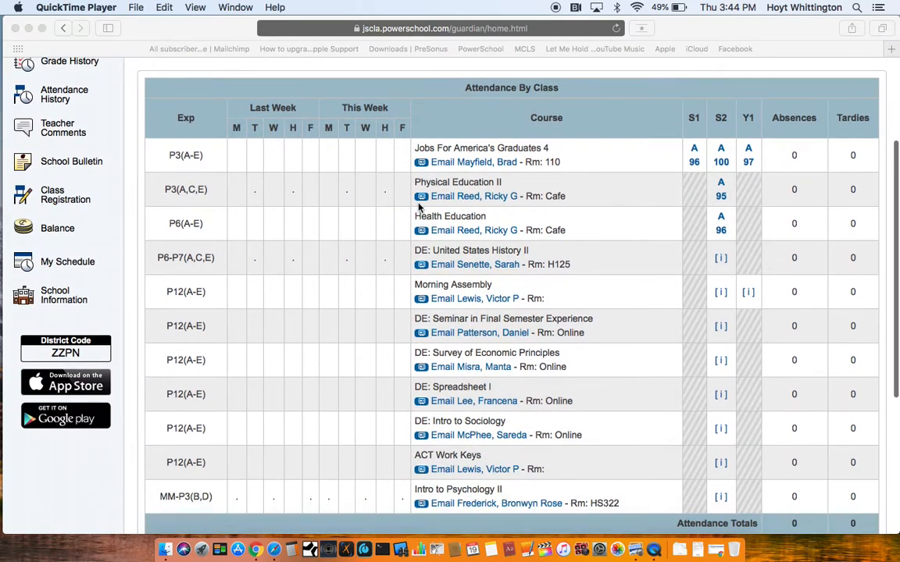
{"action": "scroll", "scroll_direction": "up", "scroll_amount": 3}
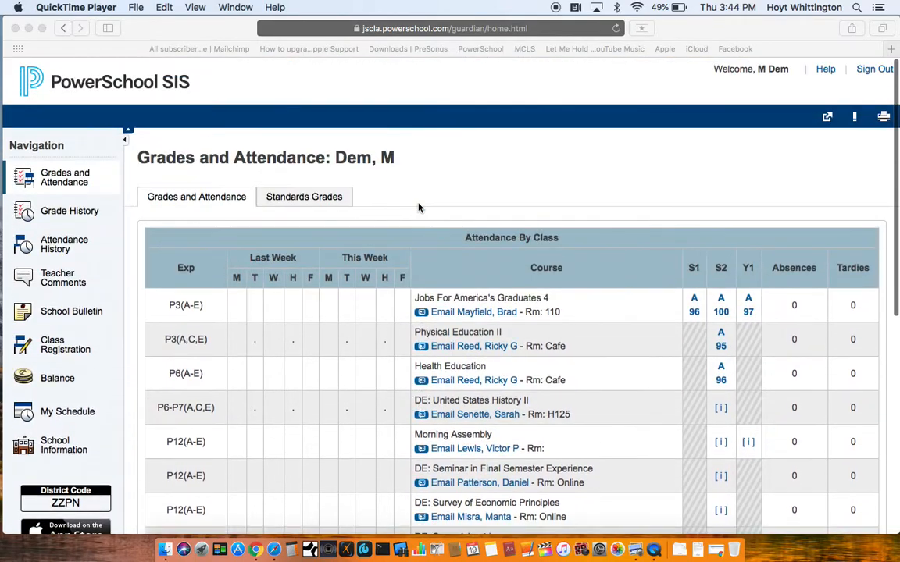
{"action": "scroll", "scroll_direction": "down", "scroll_amount": 3}
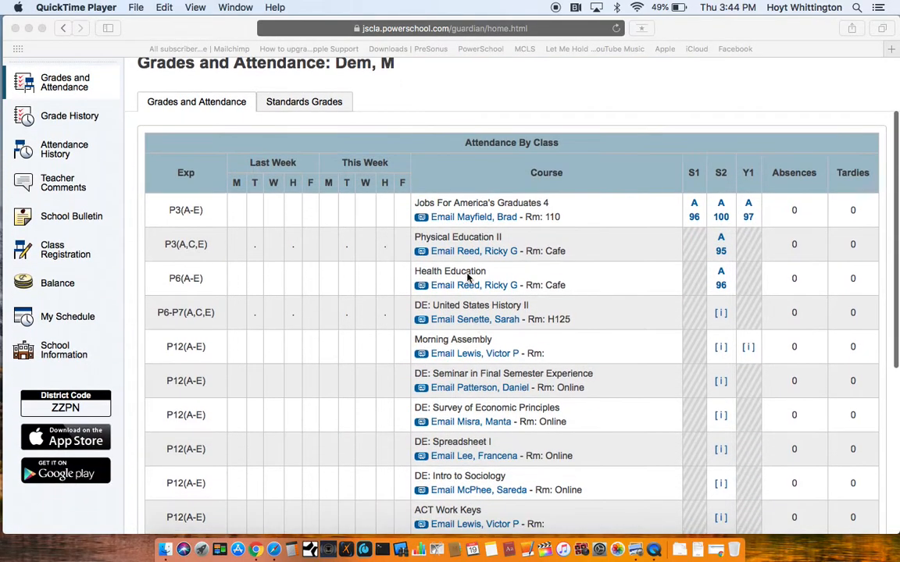
{"action": "mouse_move", "coordinate": [527, 263]}
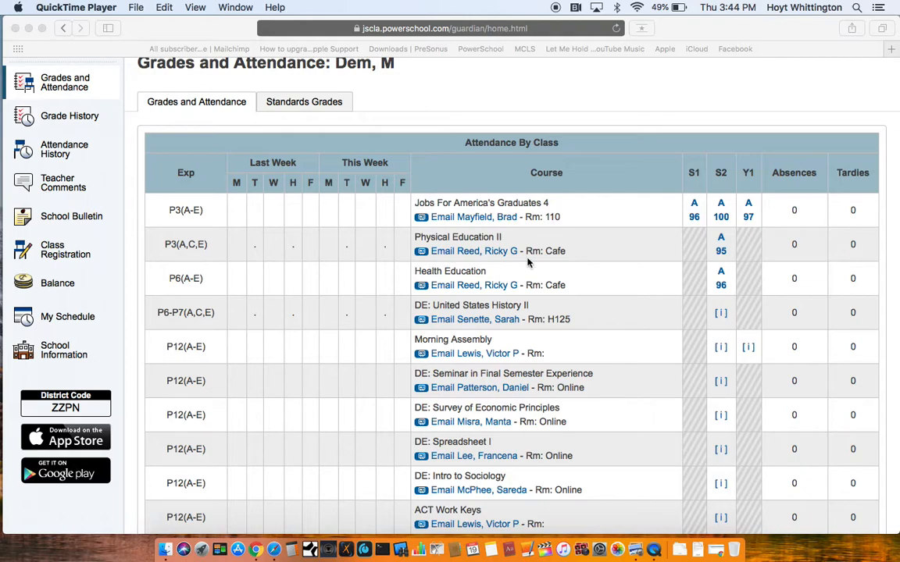
{"action": "mouse_move", "coordinate": [660, 260]}
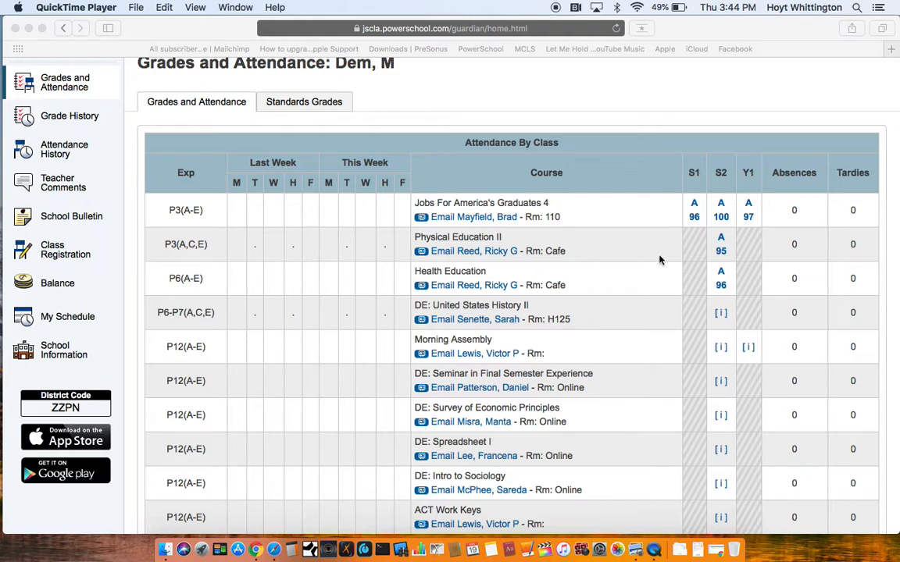
{"action": "mouse_move", "coordinate": [722, 251]}
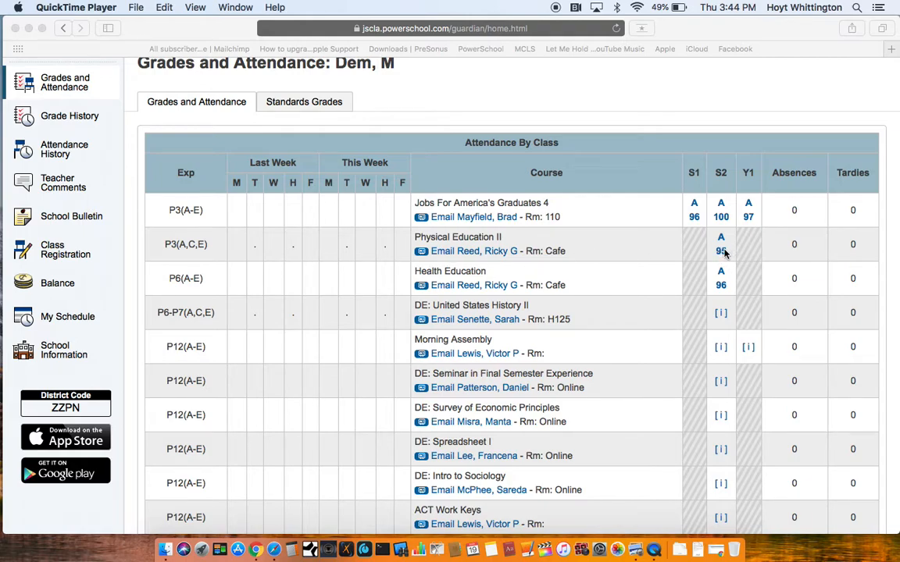
{"action": "left_click", "coordinate": [720, 244]}
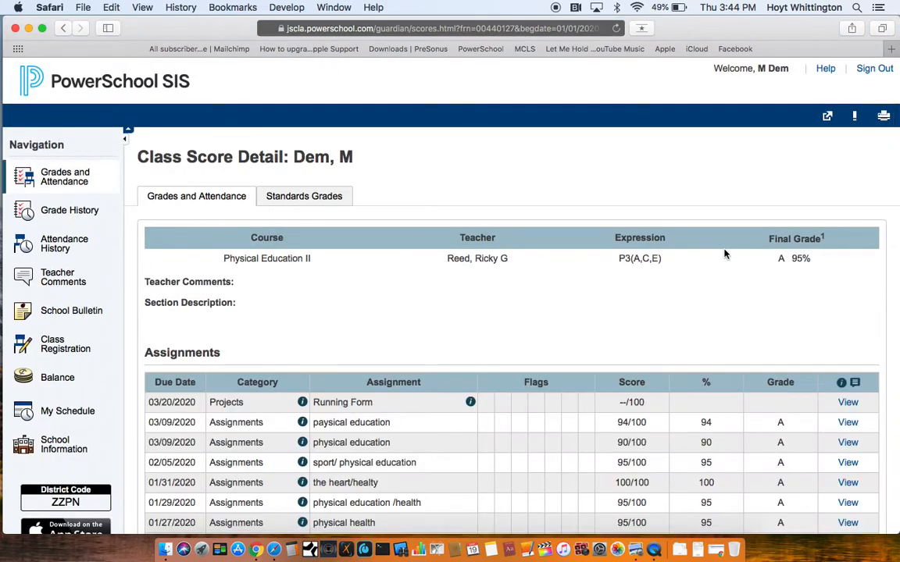
{"action": "scroll", "scroll_direction": "down", "scroll_amount": 3}
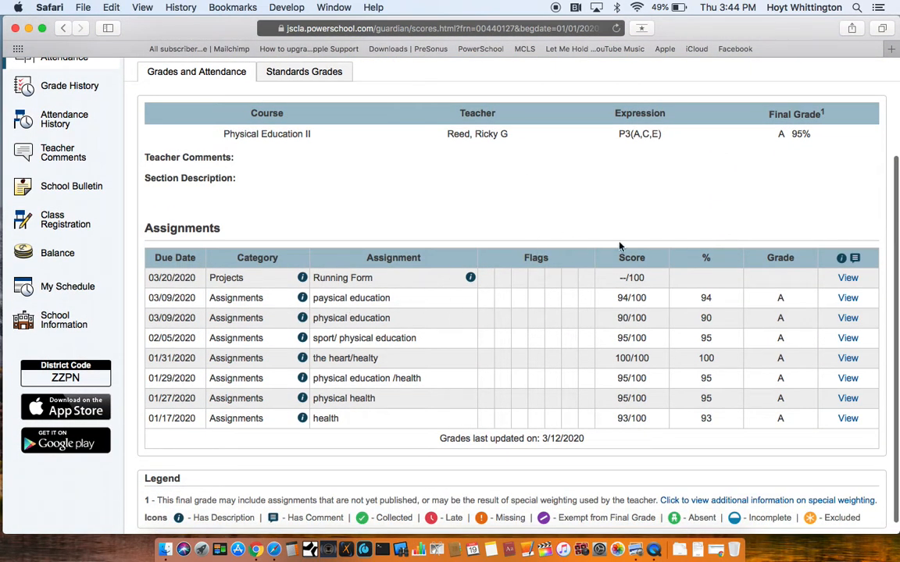
{"action": "mouse_move", "coordinate": [240, 279]}
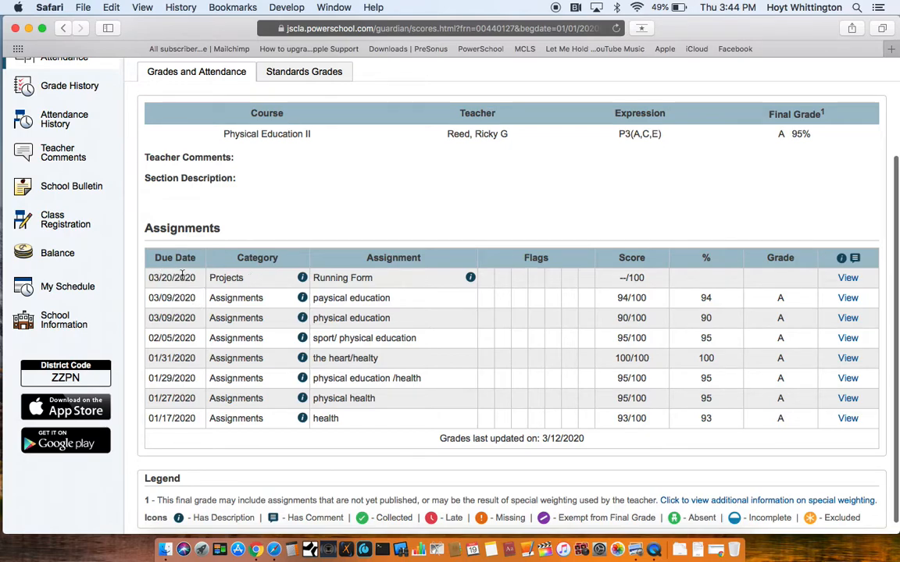
{"action": "mouse_move", "coordinate": [498, 285]}
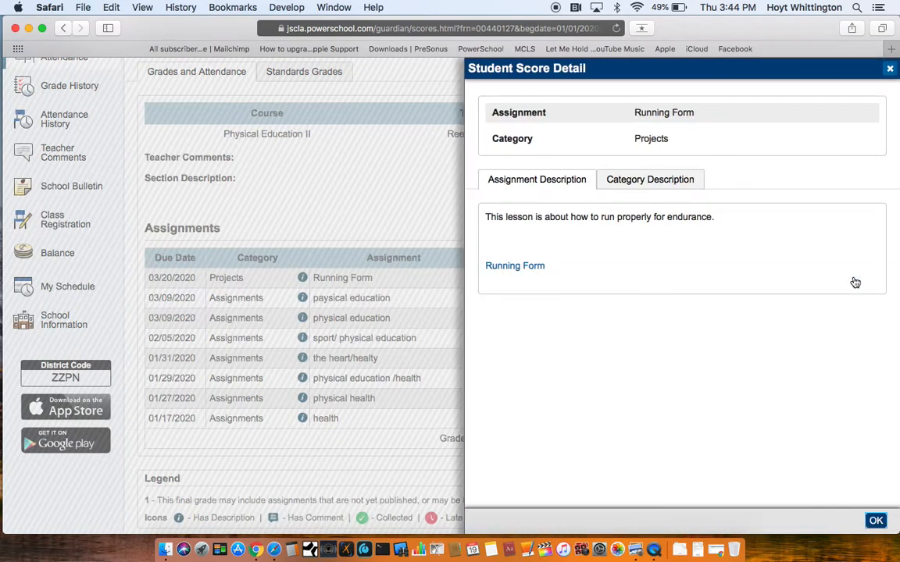
{"action": "mouse_move", "coordinate": [620, 154]}
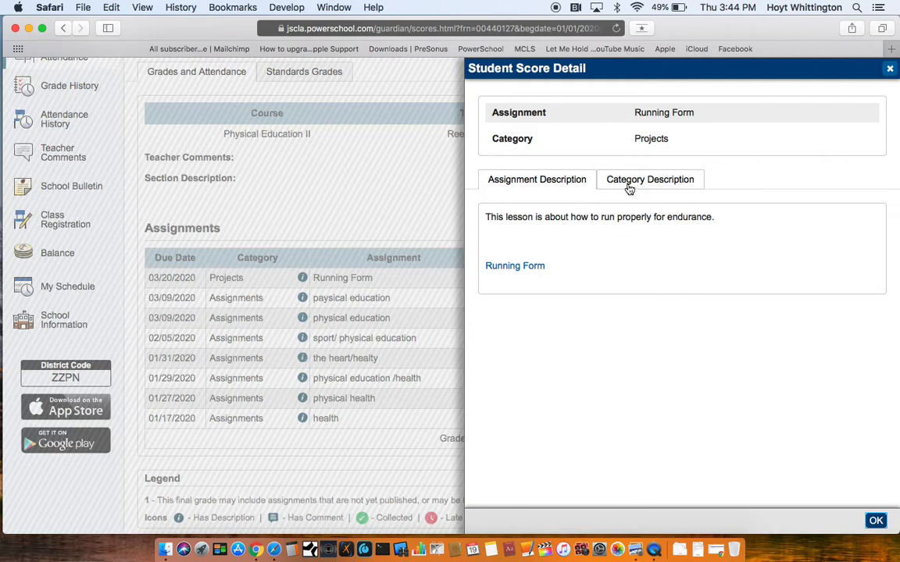
{"action": "mouse_move", "coordinate": [492, 221]}
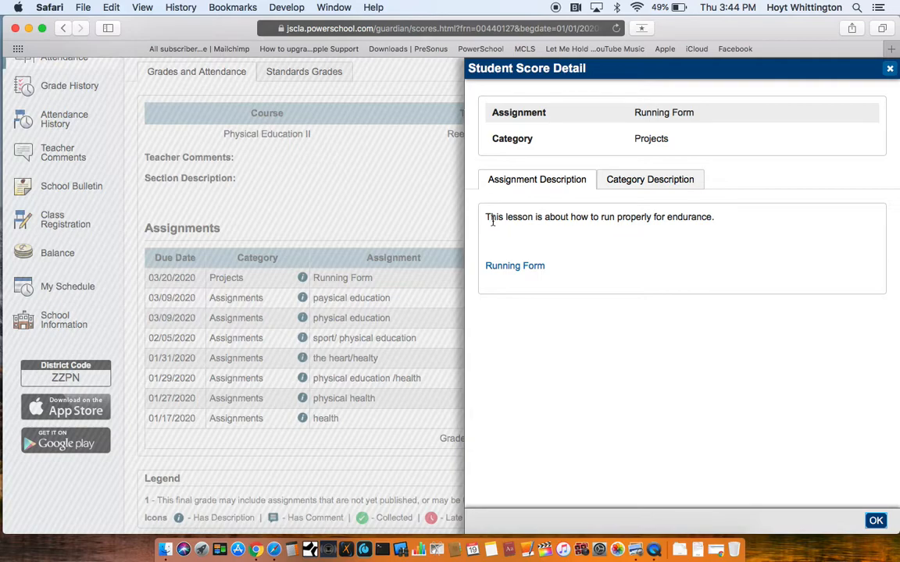
{"action": "mouse_move", "coordinate": [640, 238]}
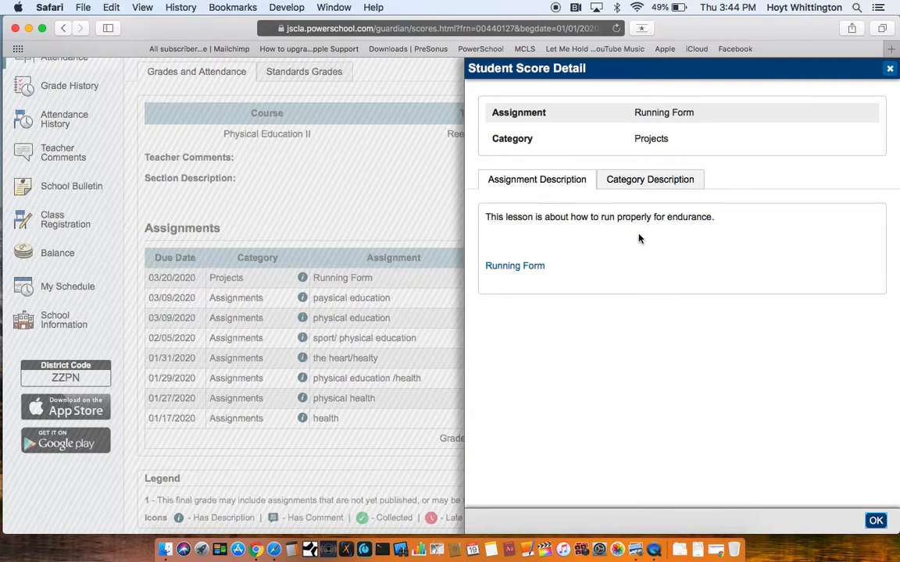
{"action": "mouse_move", "coordinate": [515, 266]}
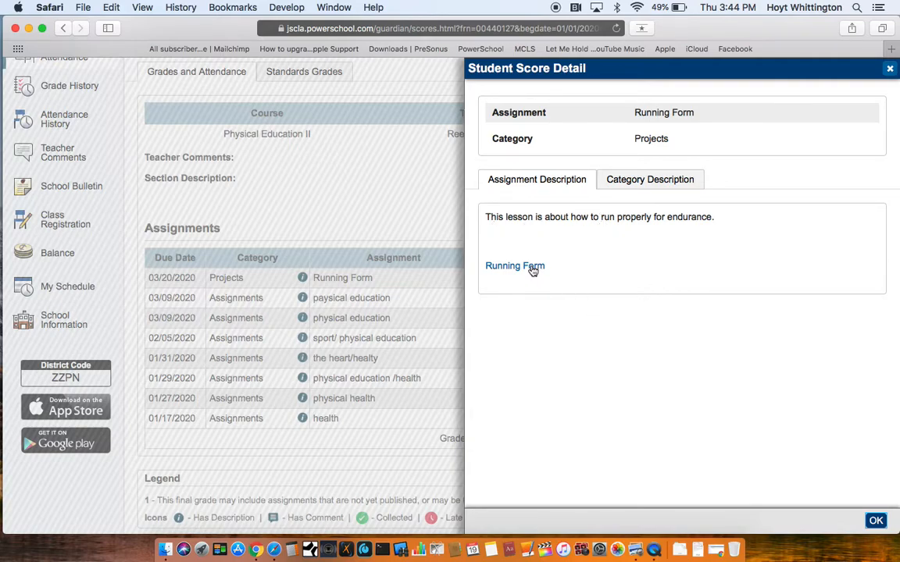
Step: Play the Running Form YouTube video past the TV promo and ad, then return to PowerSchool
{"action": "left_click", "coordinate": [514, 266]}
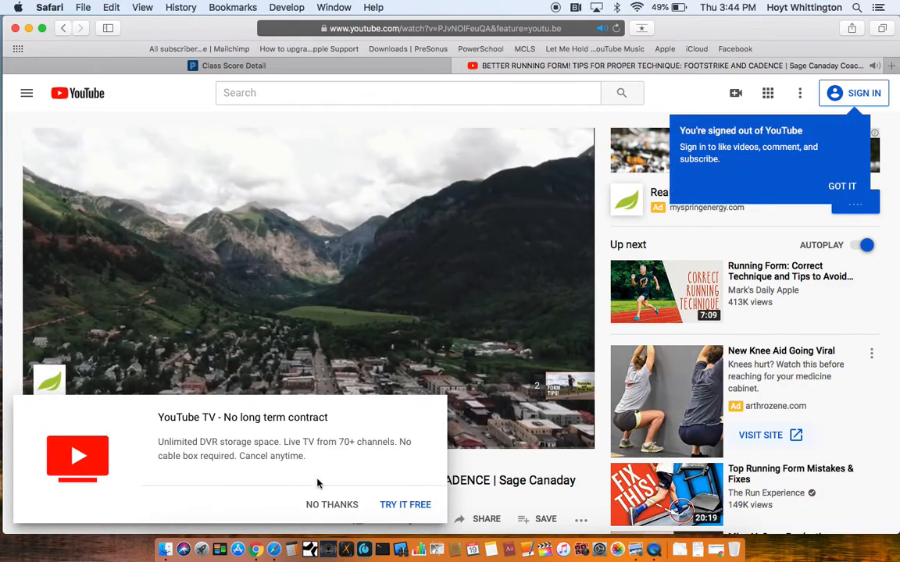
{"action": "left_click", "coordinate": [332, 504]}
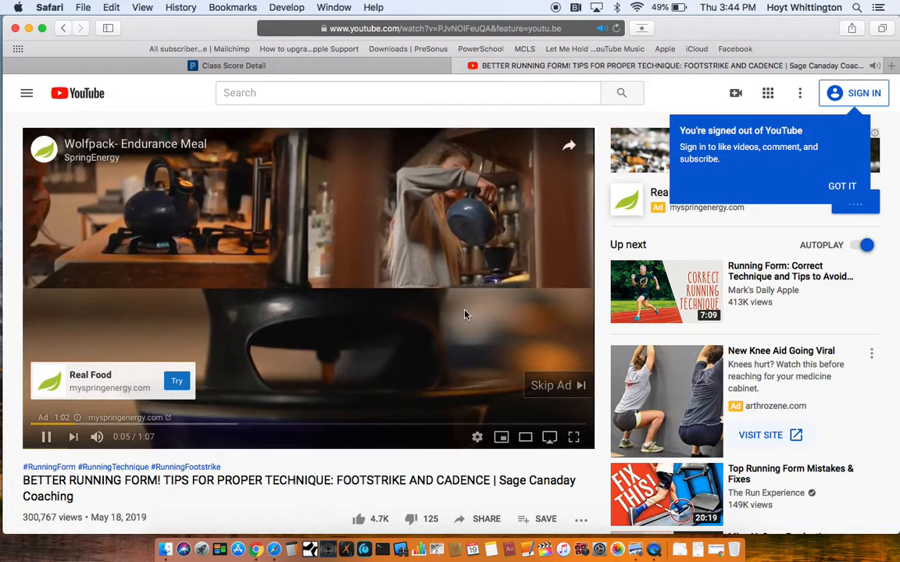
{"action": "left_click", "coordinate": [551, 386]}
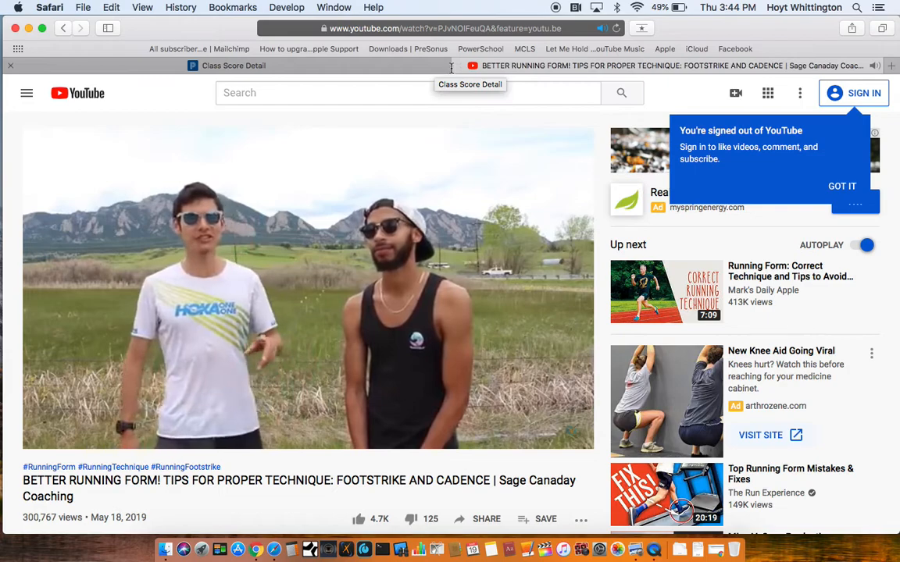
{"action": "left_click", "coordinate": [233, 66]}
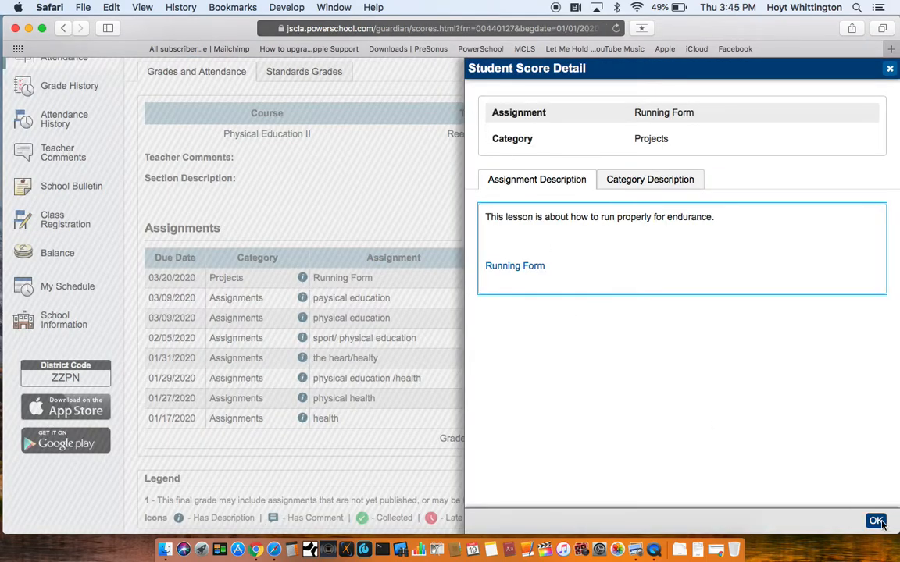
Step: Close the Running Form score detail panel and scroll back to the top
{"action": "left_click", "coordinate": [876, 521]}
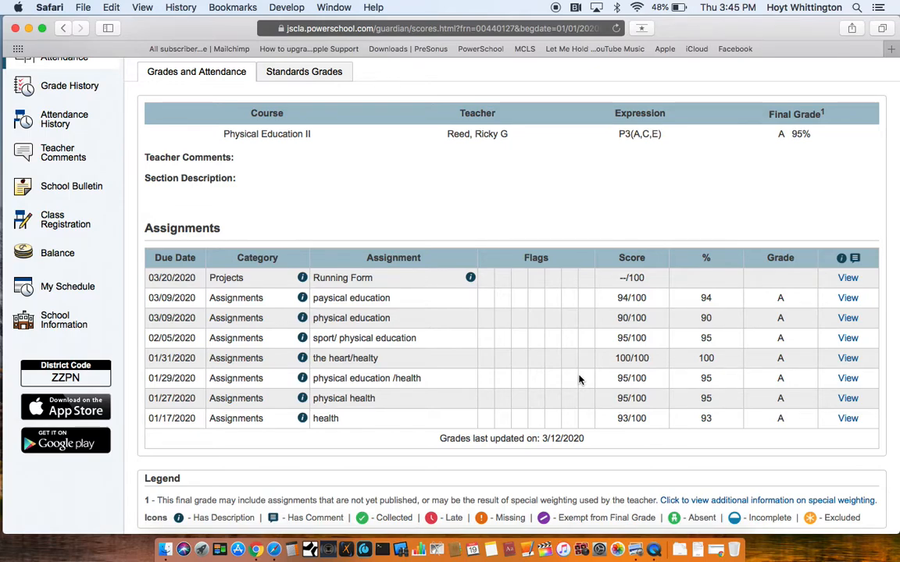
{"action": "scroll", "scroll_direction": "up", "scroll_amount": 3}
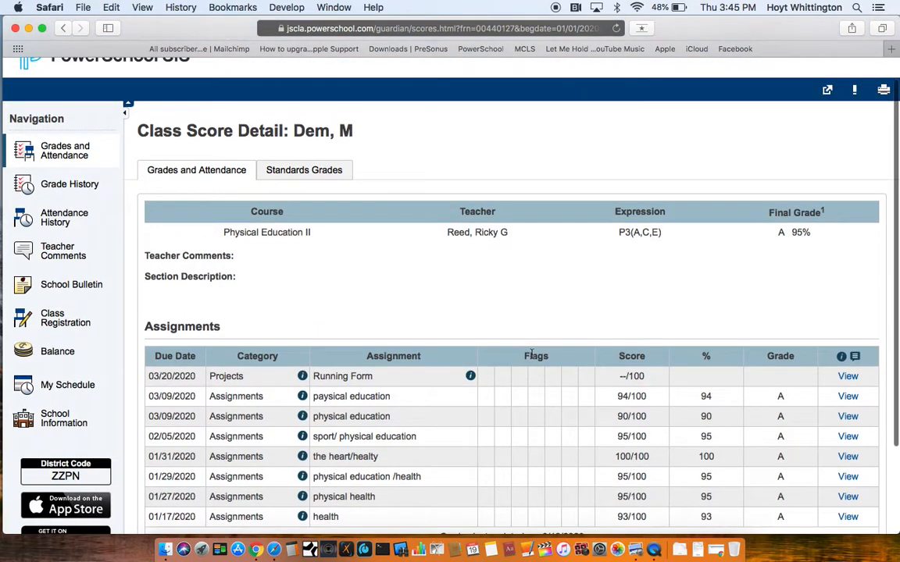